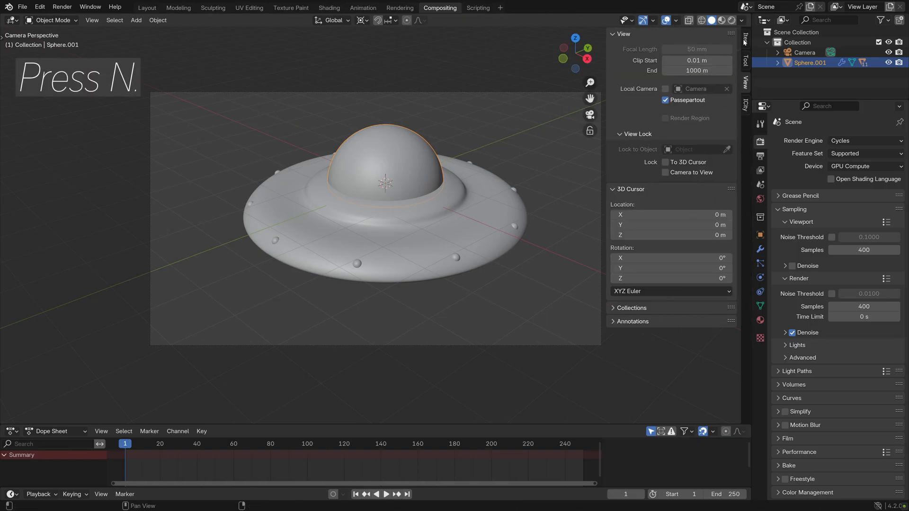
# Step: Reveal the UFO's transform values in the sidebar and keyframe its location at frame 1
pyautogui.click(745, 38)
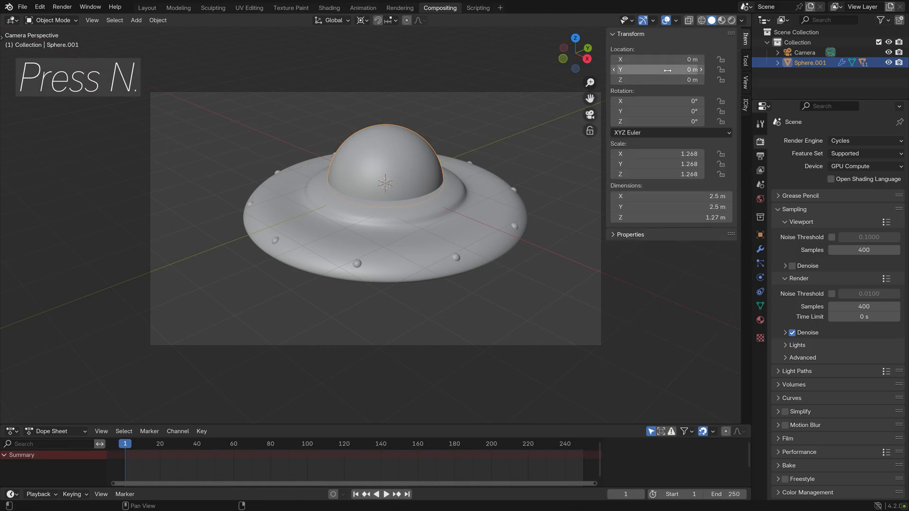
pyautogui.moveTo(657, 69)
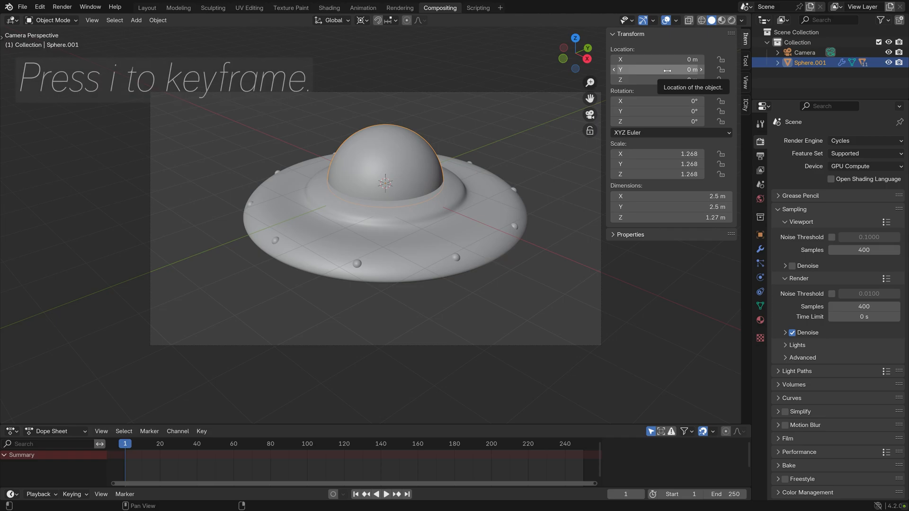
pyautogui.press('i')
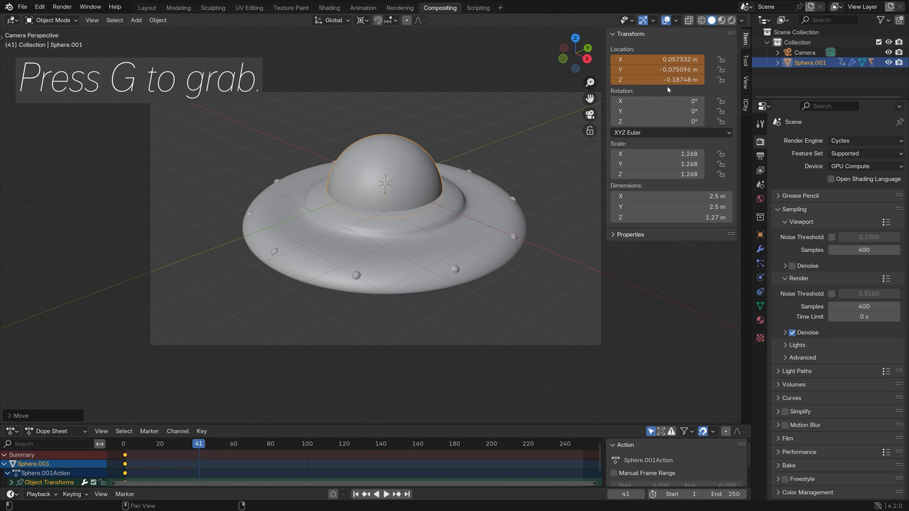
pyautogui.moveTo(656, 69)
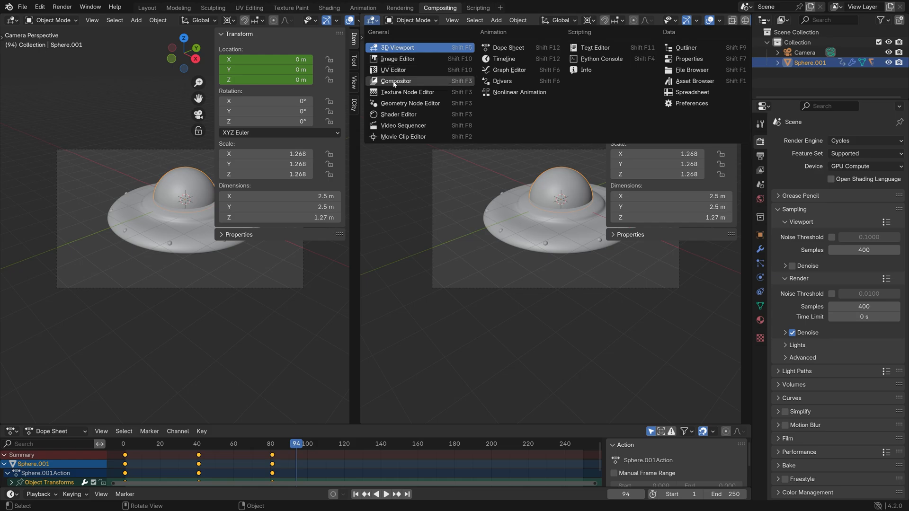
# Step: Switch the new view to a Graph Editor and show the Modifiers panel for the location curves
pyautogui.click(508, 70)
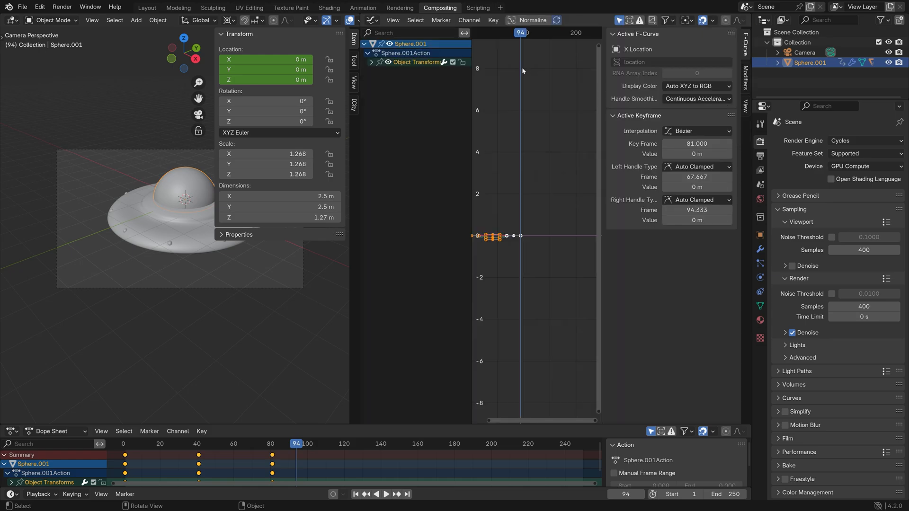
pyautogui.click(372, 62)
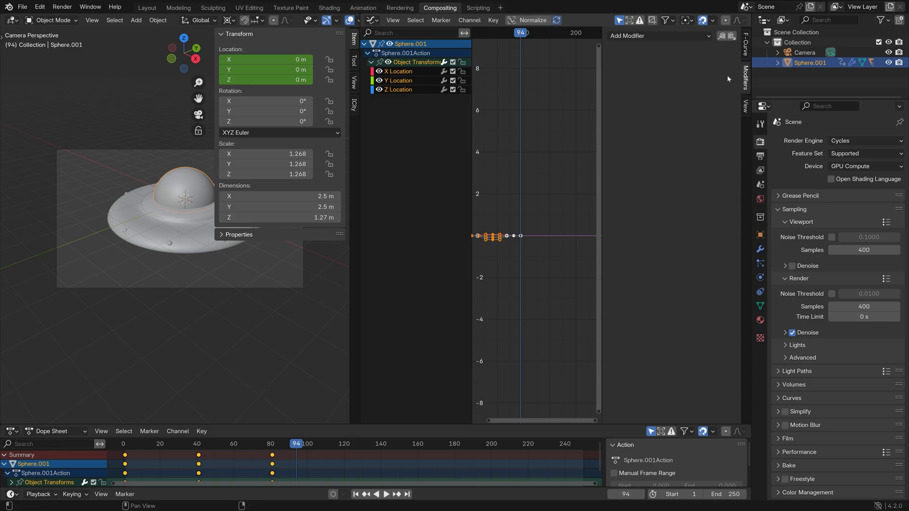
# Step: Add a Cycles modifier so the UFO's X, Y and Z location curves repeat forever
pyautogui.click(658, 36)
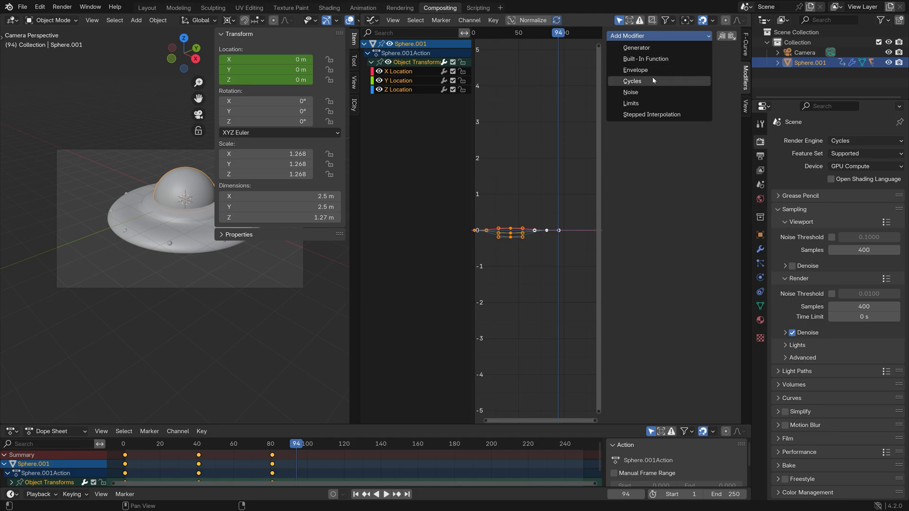
pyautogui.moveTo(632, 80)
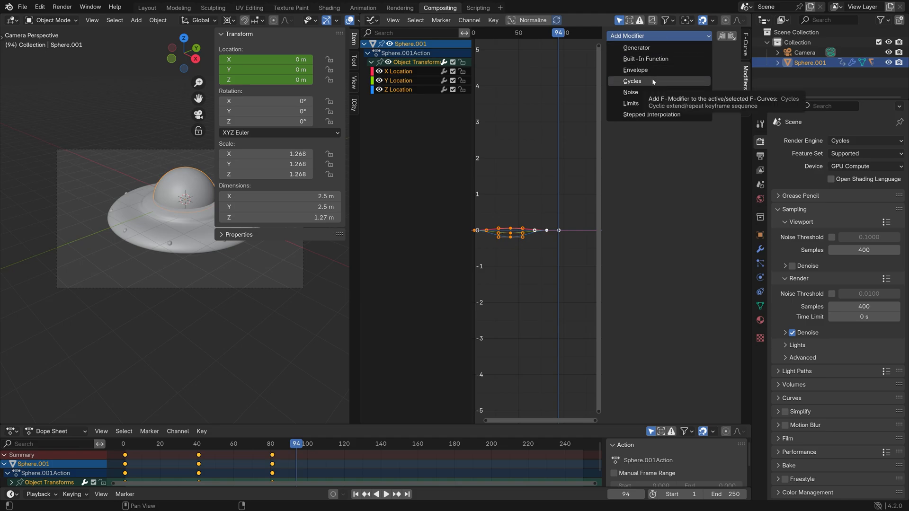
pyautogui.click(632, 80)
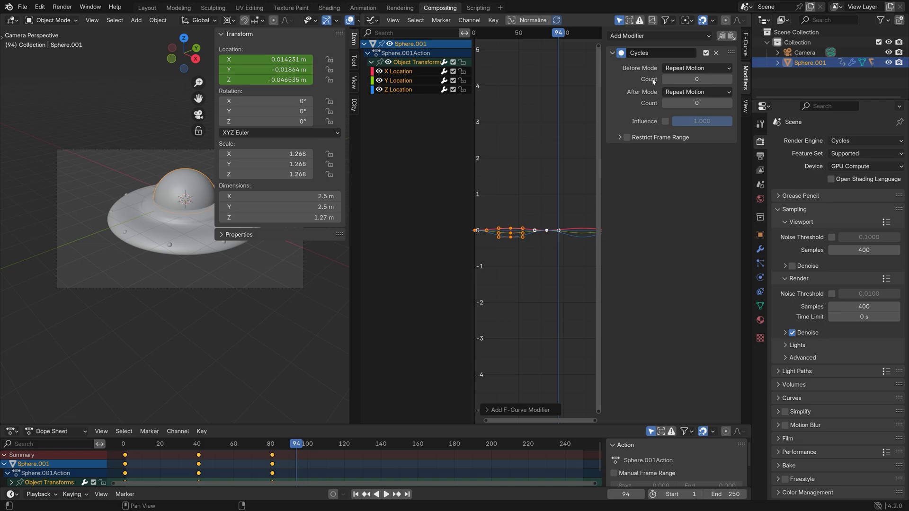
pyautogui.moveTo(545, 269)
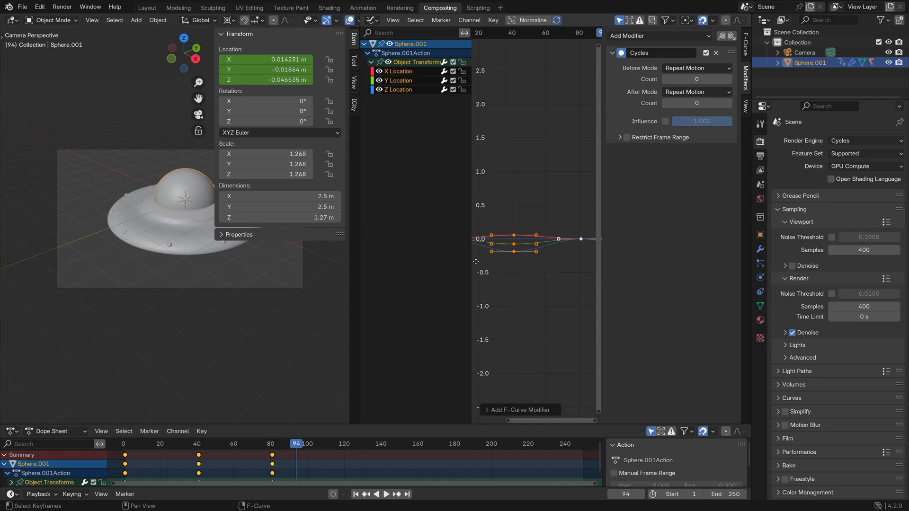
# Step: Play the timeline to watch the hover loop continue past the last keyframe
pyautogui.click(387, 493)
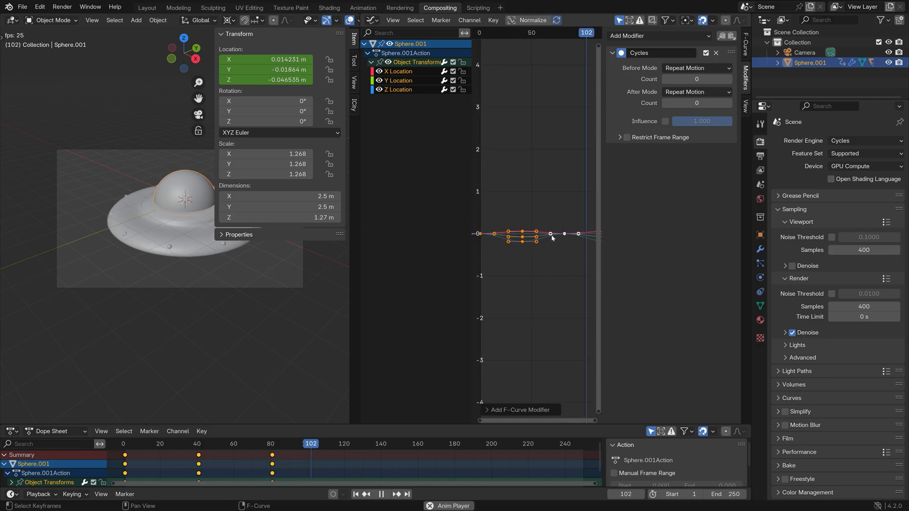